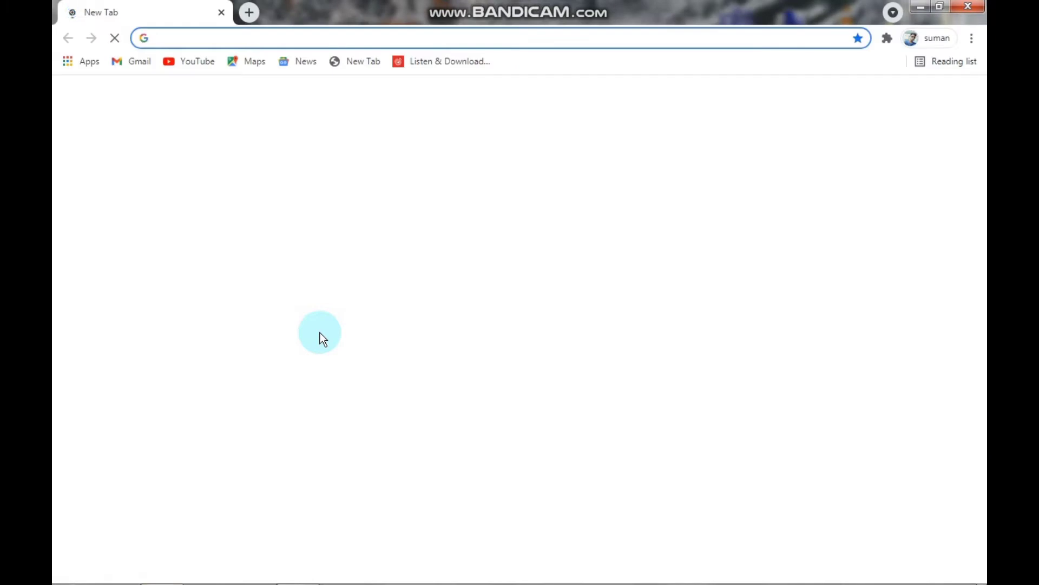
# Run a Google search for "login instagram" from the new tab search box
pyautogui.click(425, 307)
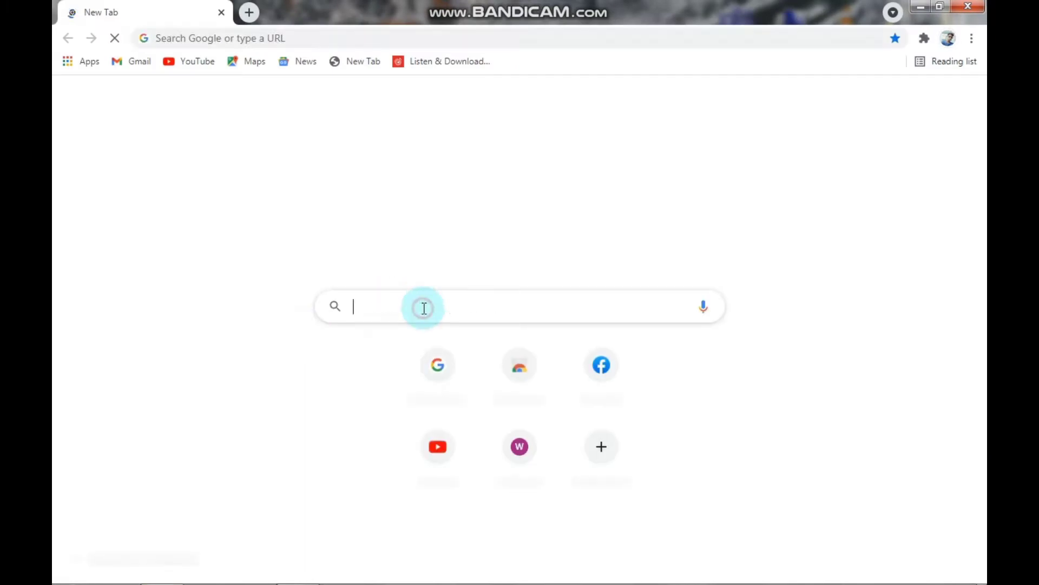
pyautogui.write('login instagram')
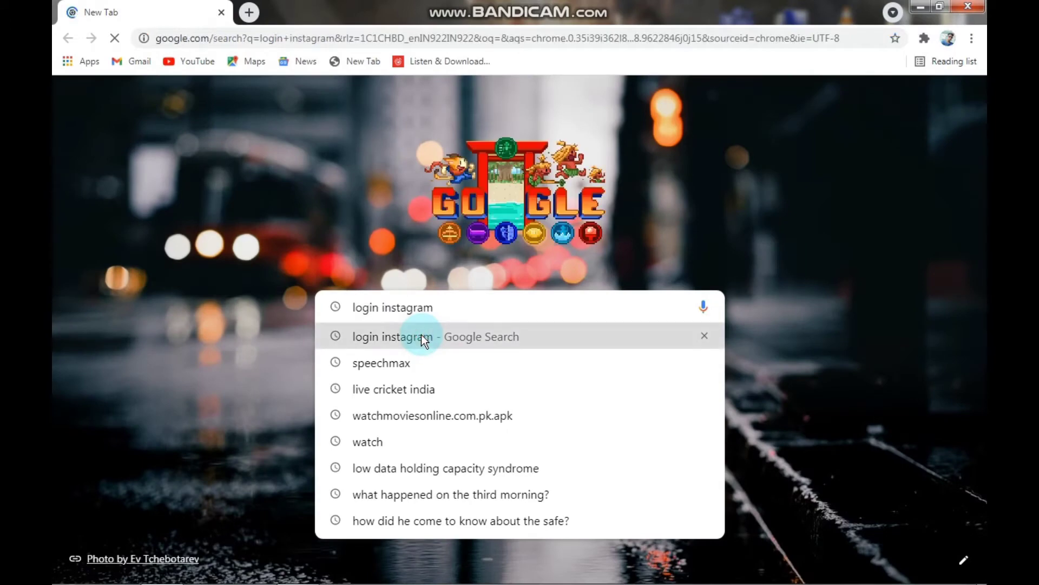
pyautogui.click(435, 335)
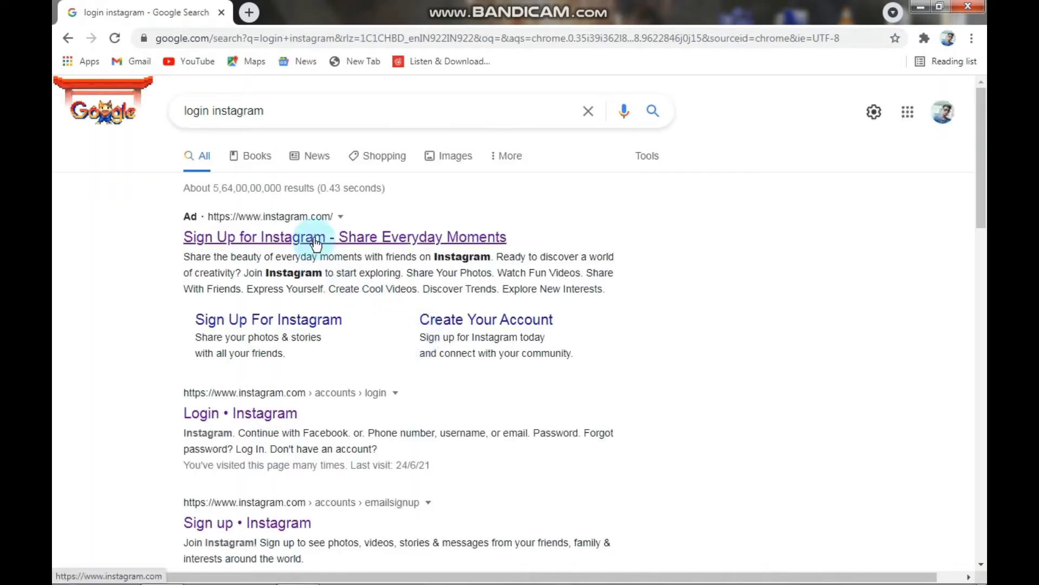
# From the Instagram login page, create a Chrome shortcut named Instagram set to open as a window
pyautogui.click(345, 237)
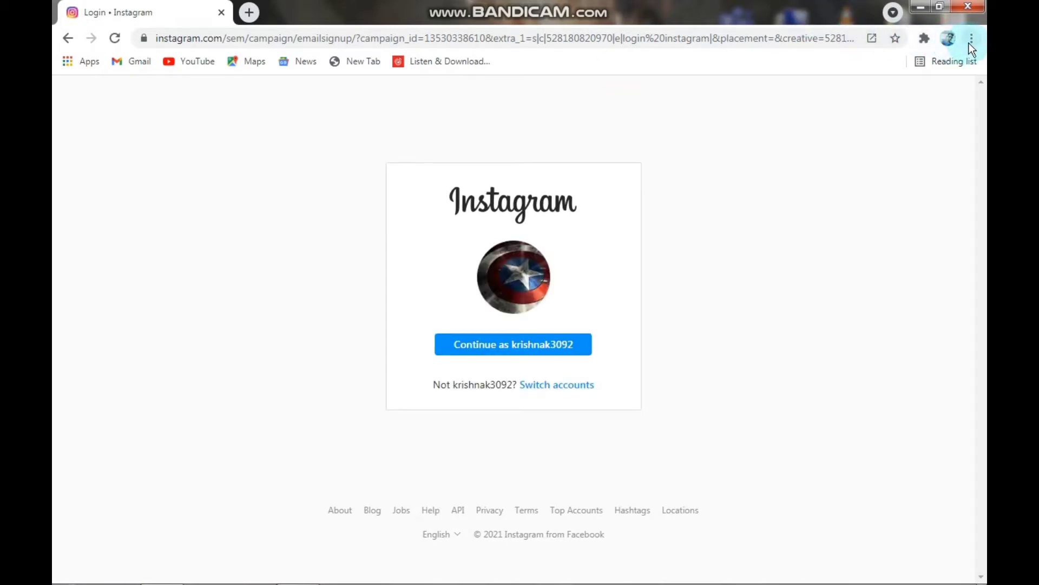
pyautogui.click(971, 38)
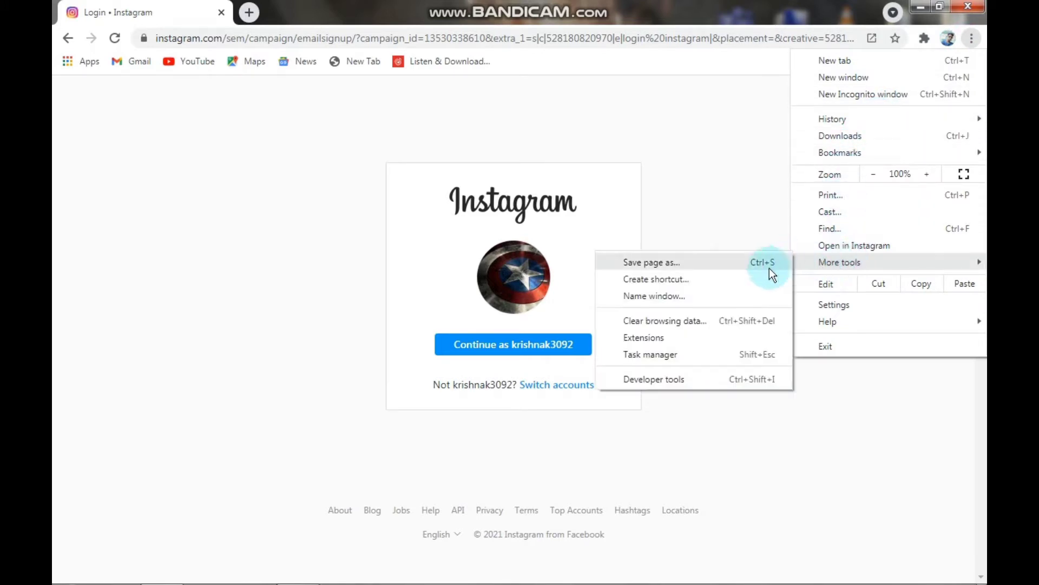
pyautogui.click(655, 278)
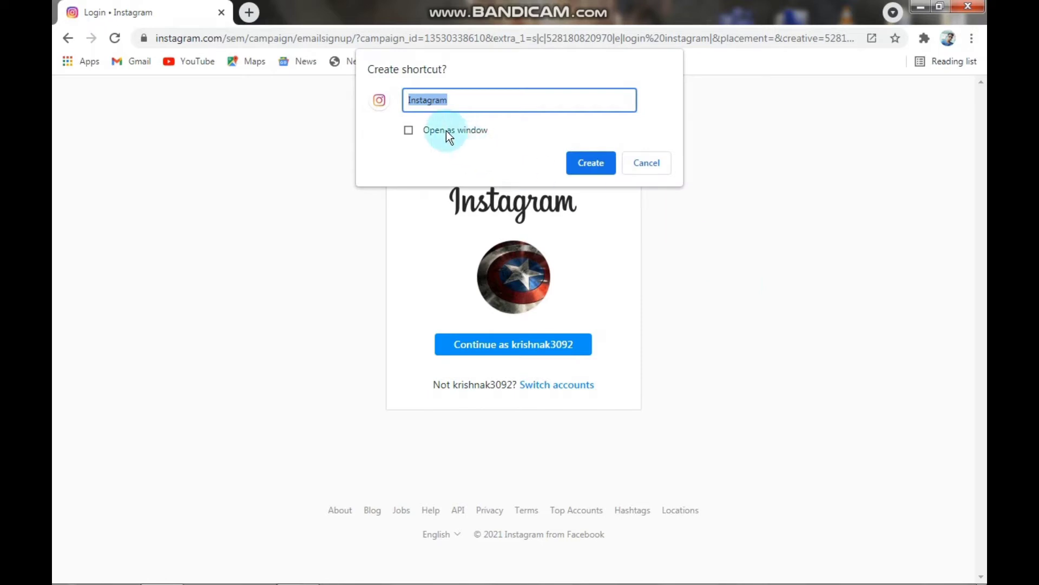
pyautogui.click(589, 162)
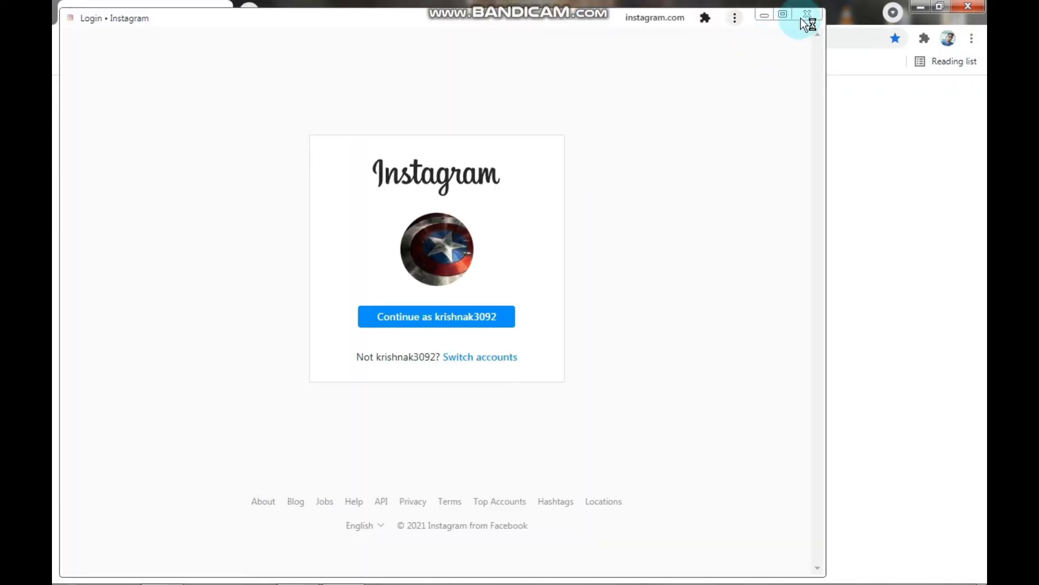
# Drag the Instagram desktop icon toward the centre and launch it in its own app window
pyautogui.click(805, 14)
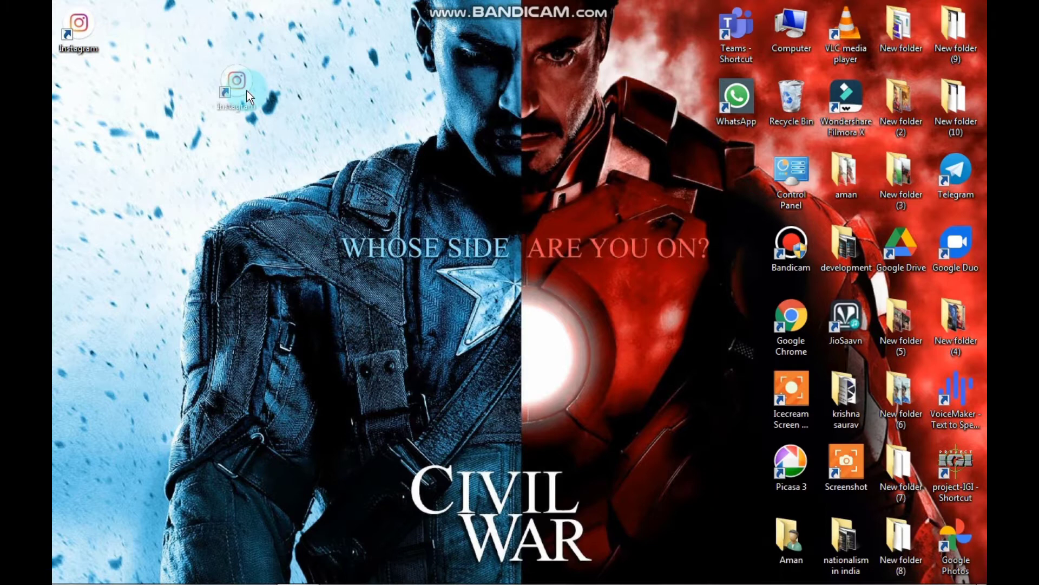
pyautogui.moveTo(237, 90); pyautogui.dragTo(353, 173)
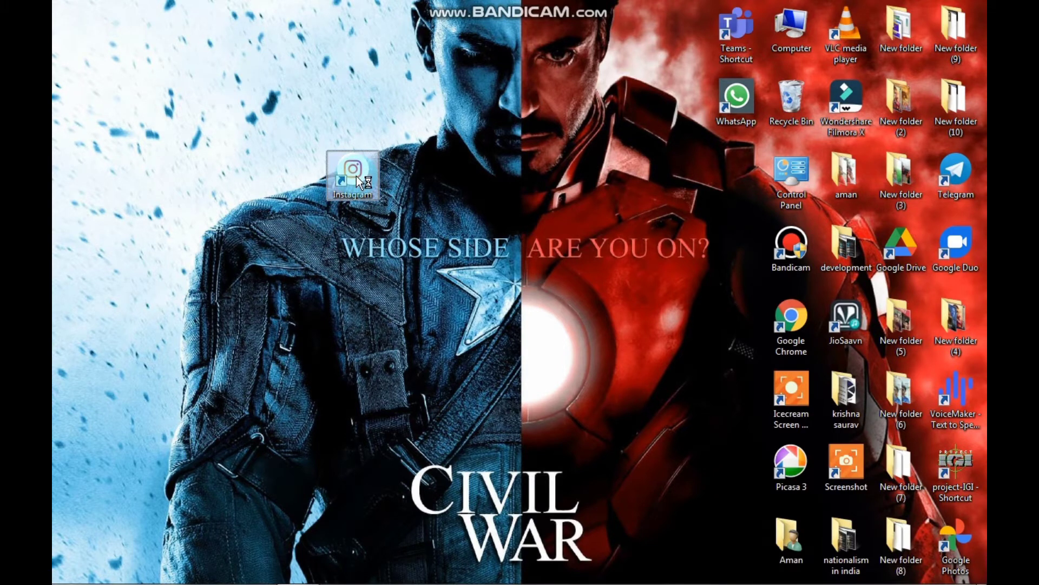
pyautogui.doubleClick(352, 171)
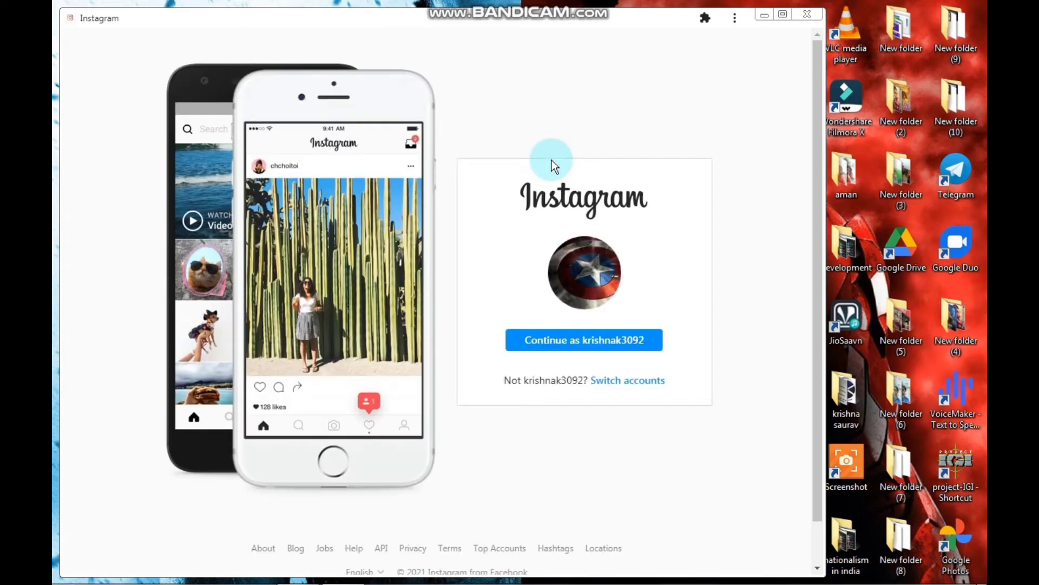
# Continue as the saved Instagram account and reach the home feed
pyautogui.click(626, 380)
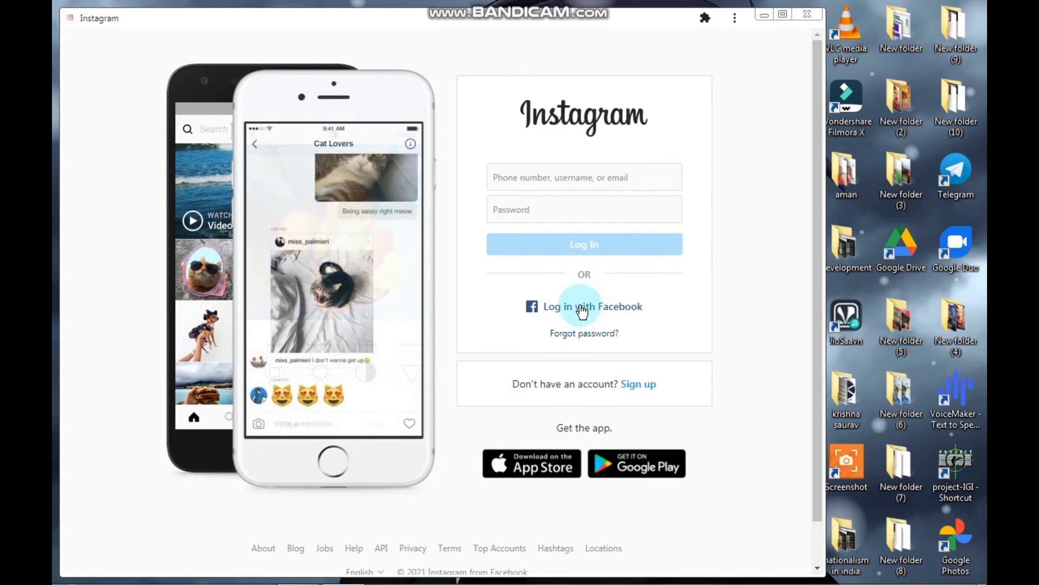
pyautogui.click(583, 305)
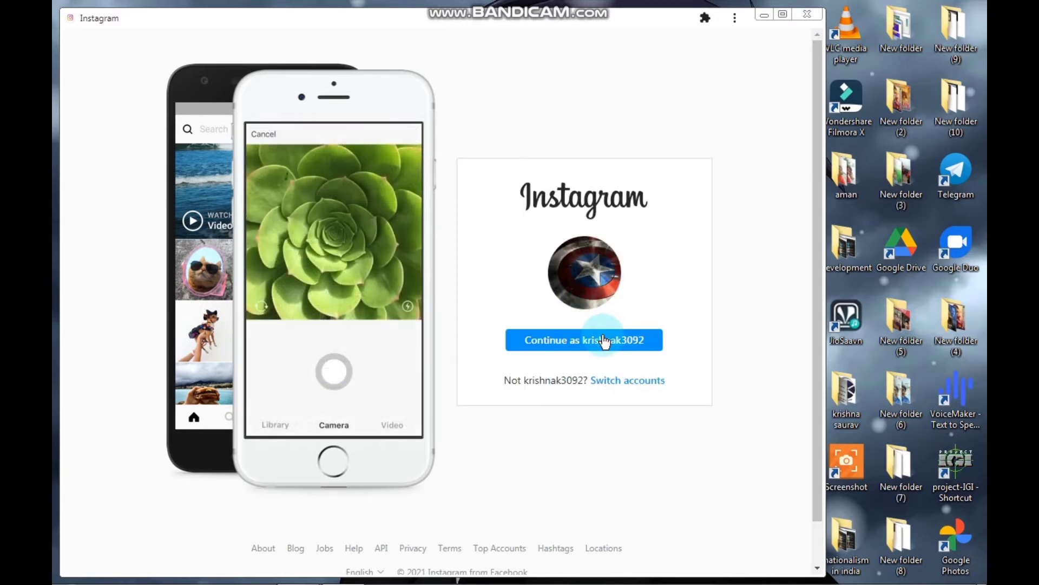
pyautogui.click(584, 339)
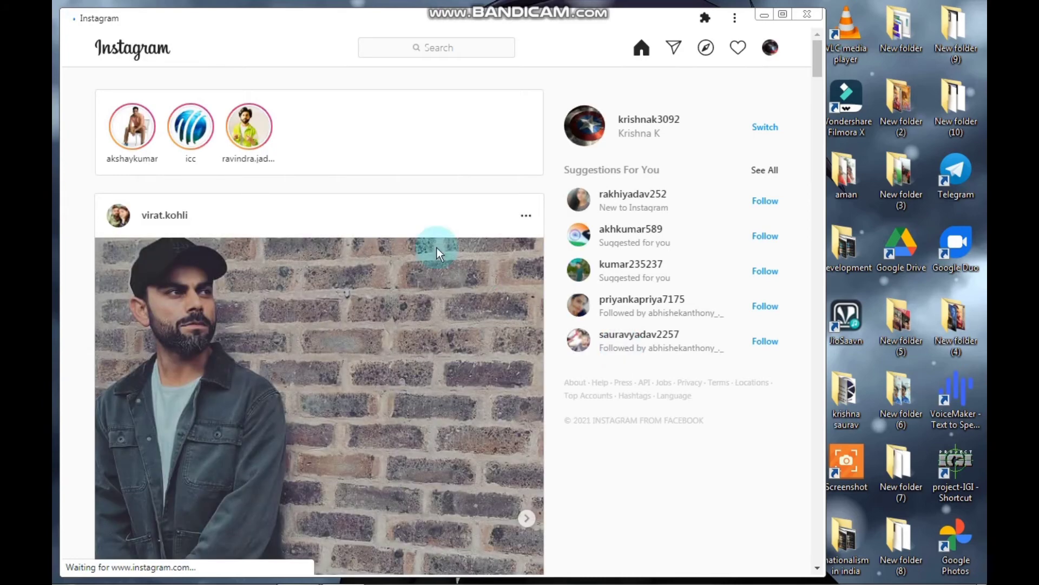
# Scroll down through the home feed, then minimize the Instagram window to show the desktop
pyautogui.scroll(-3)
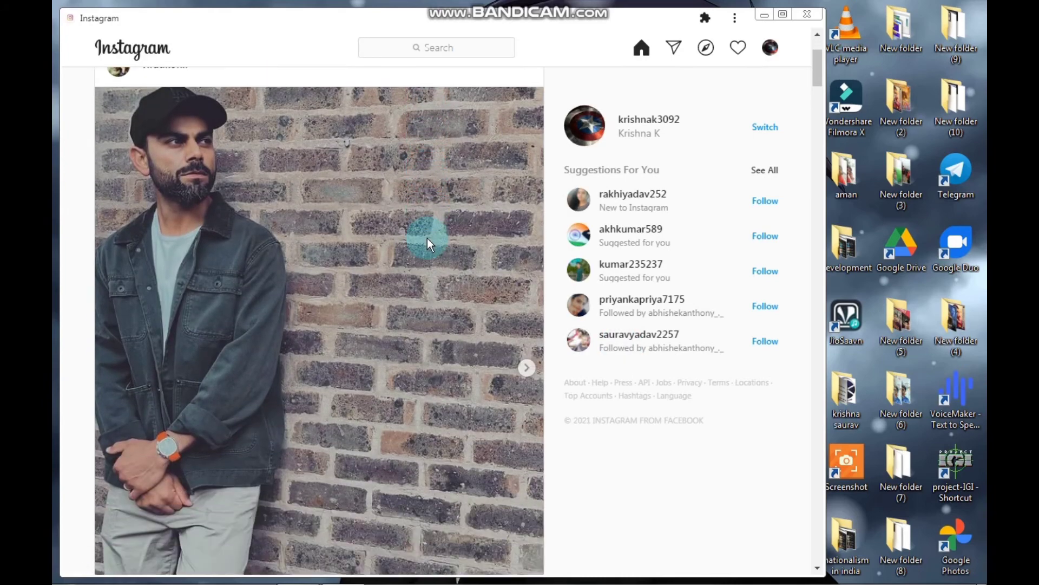
pyautogui.scroll(-3)
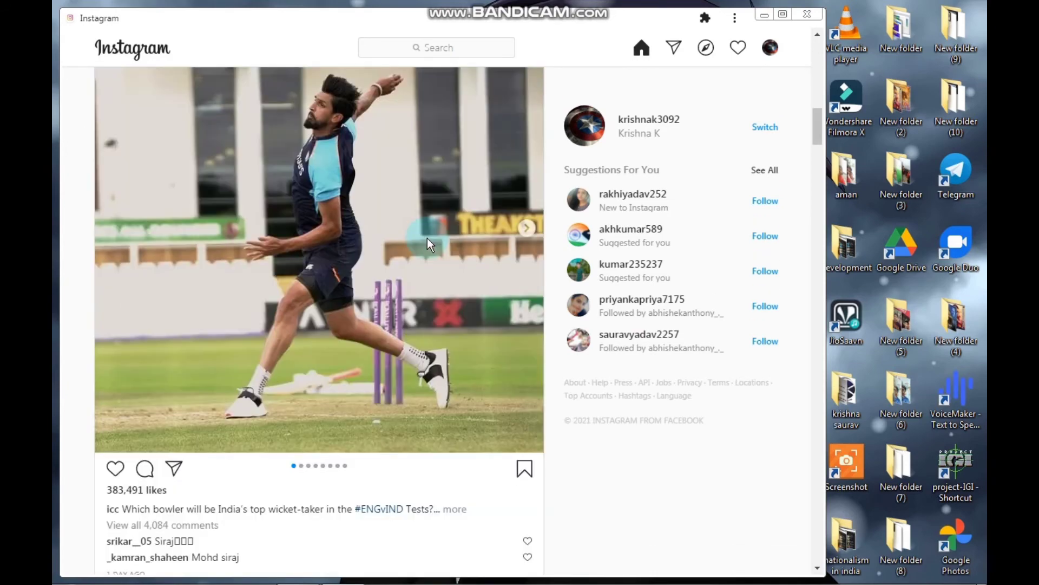
pyautogui.scroll(-3)
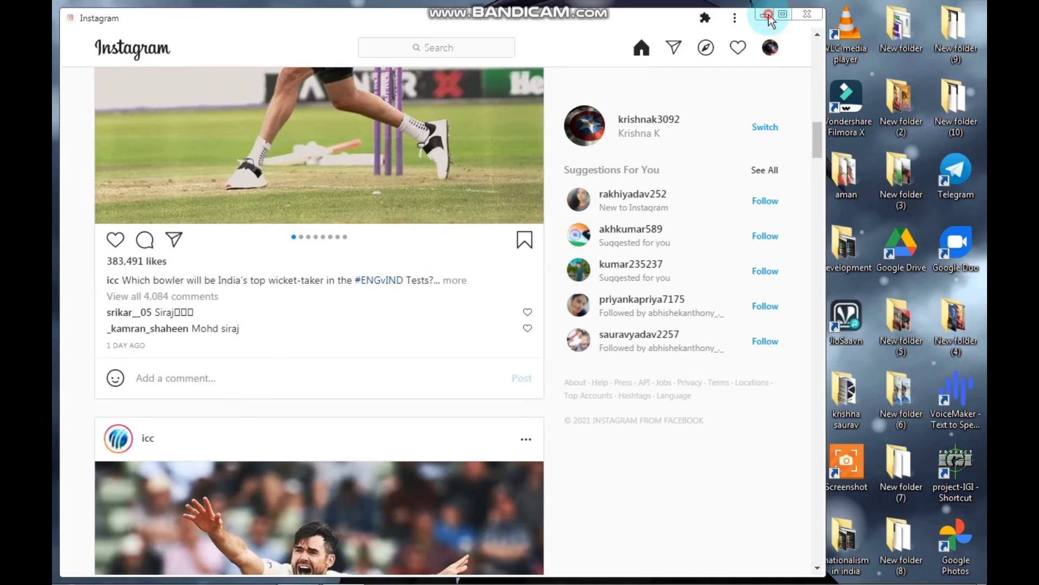
pyautogui.click(766, 14)
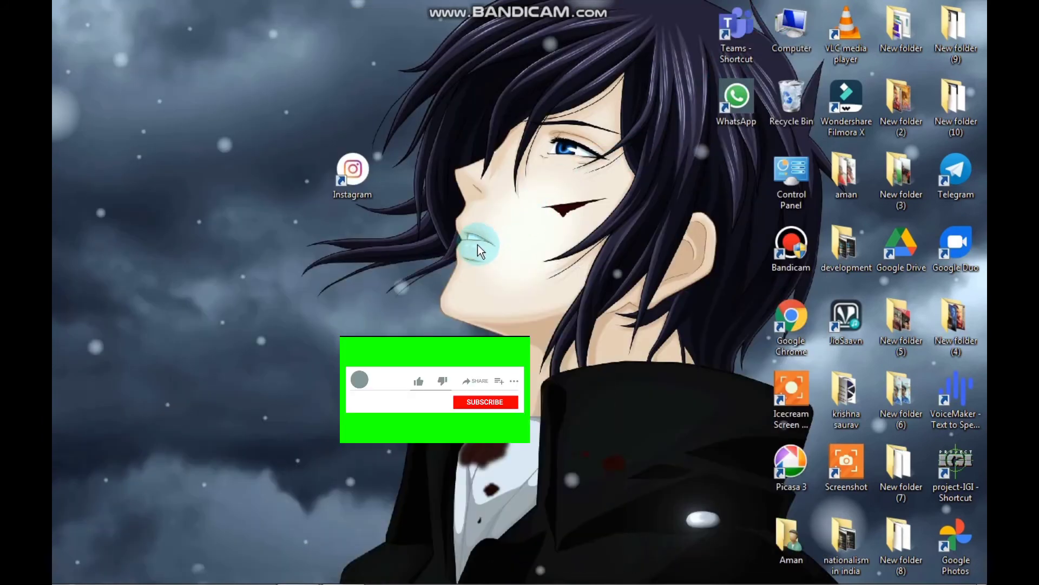
pyautogui.click(485, 402)
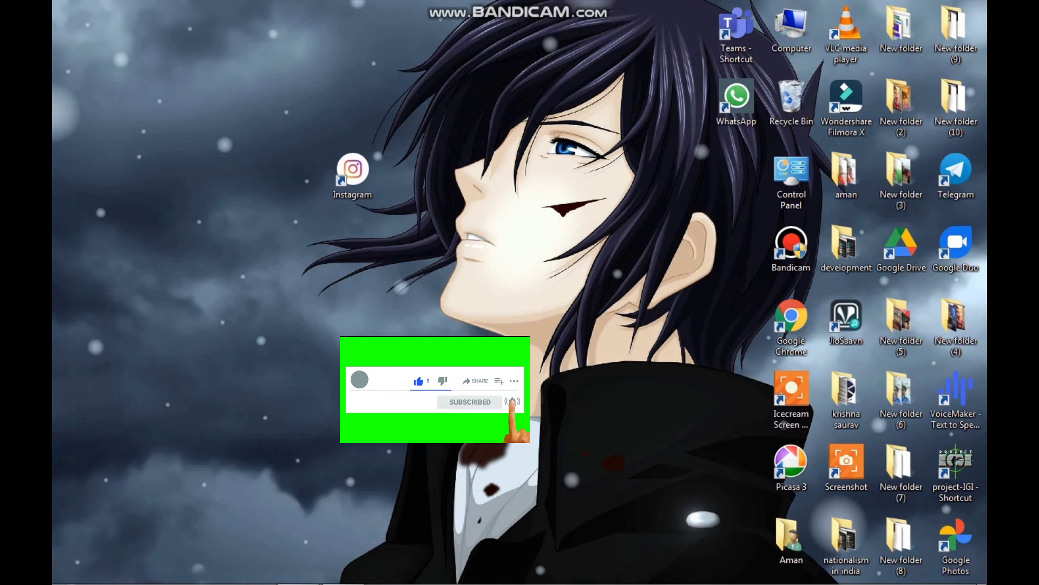